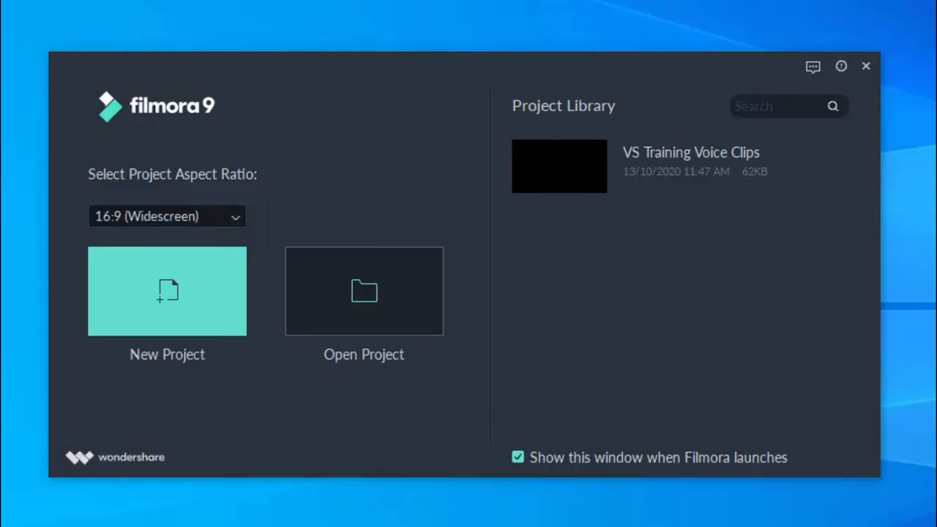
mouse_move(234, 223)
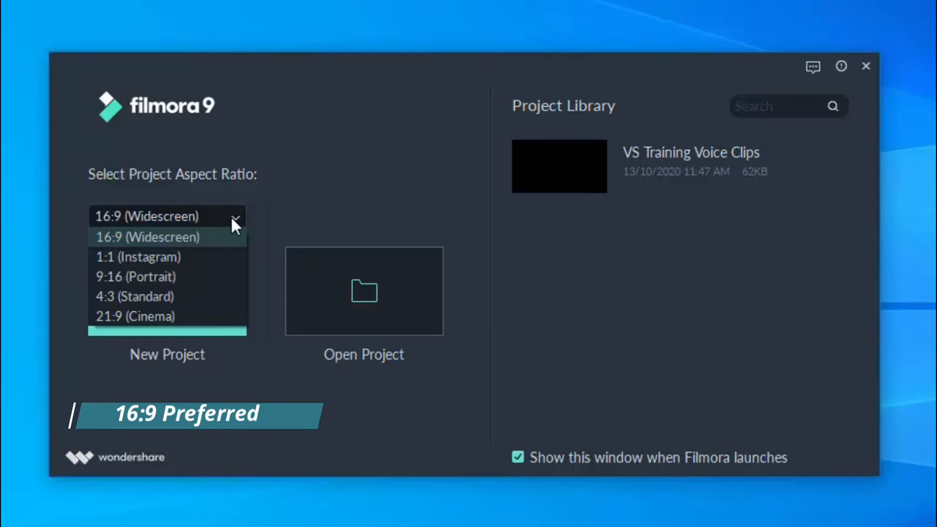
Step: Start a new blank 16:9 widescreen project from the start window
click(146, 217)
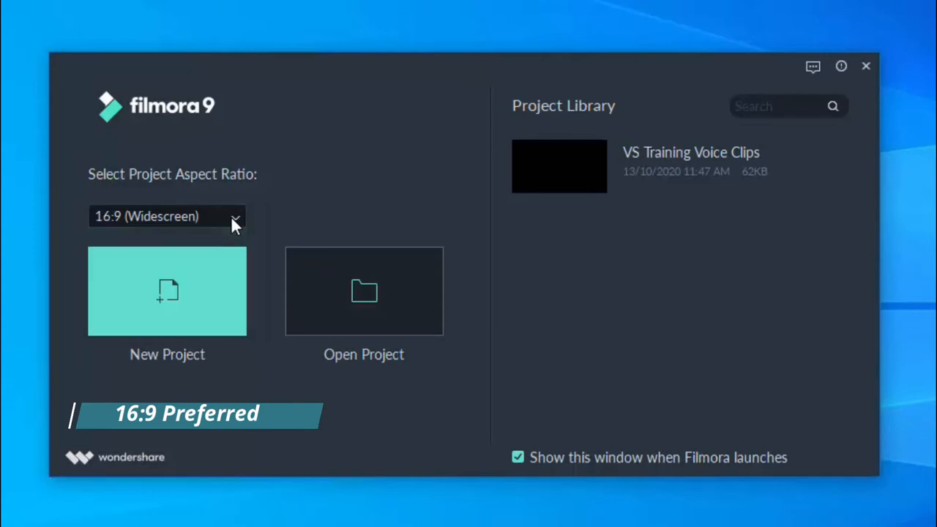
mouse_move(388, 240)
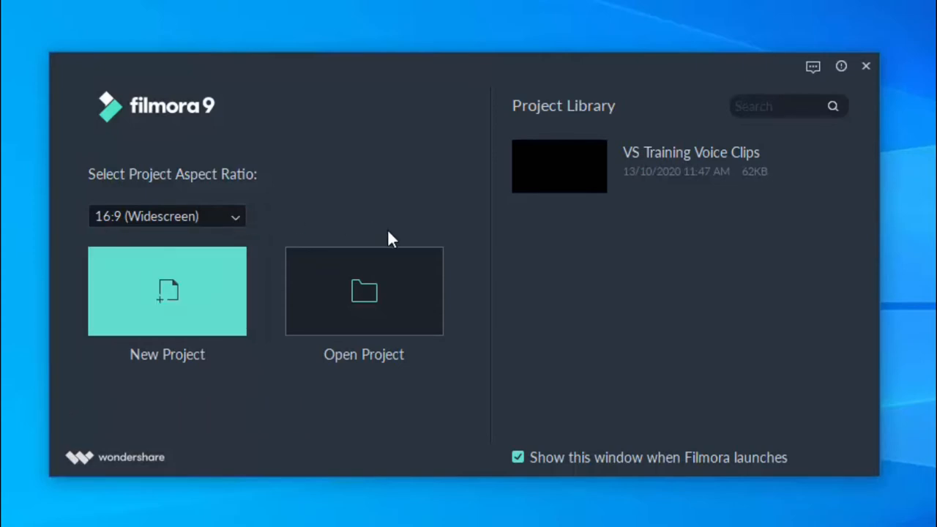
mouse_move(396, 236)
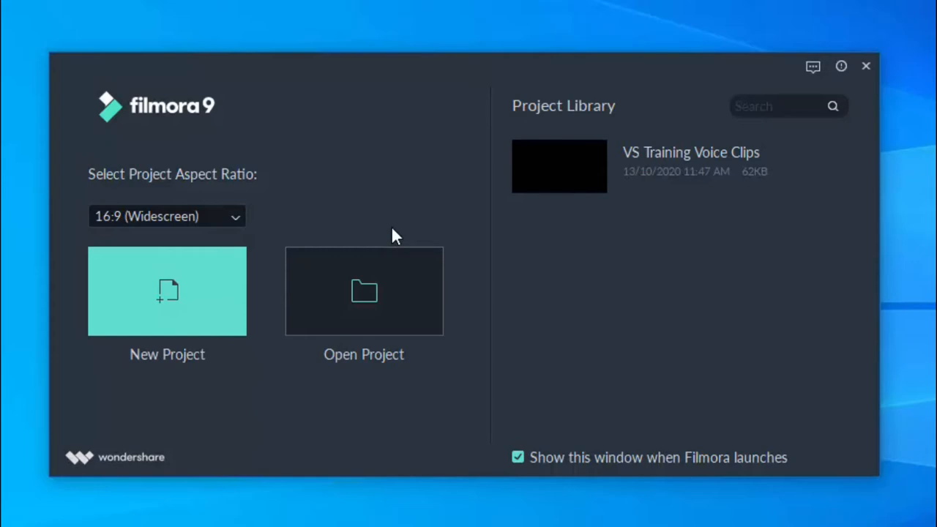
mouse_move(483, 155)
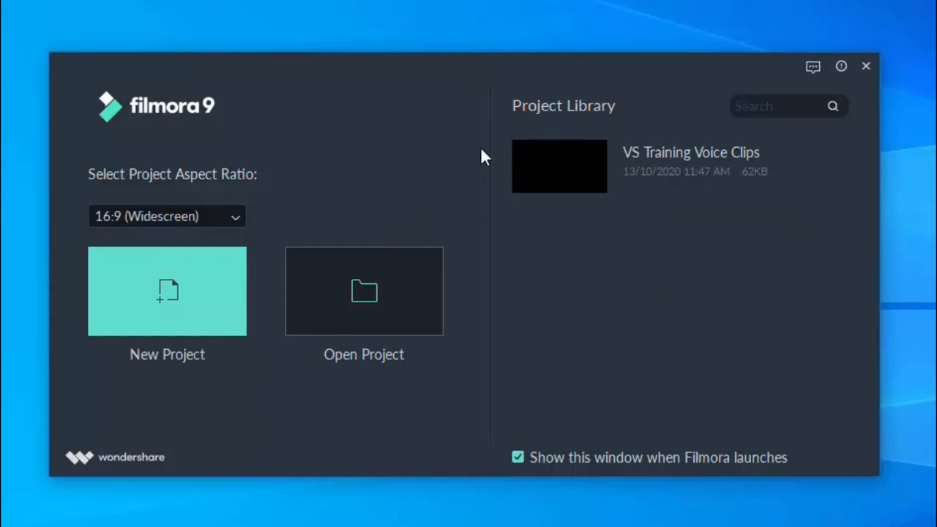
mouse_move(666, 331)
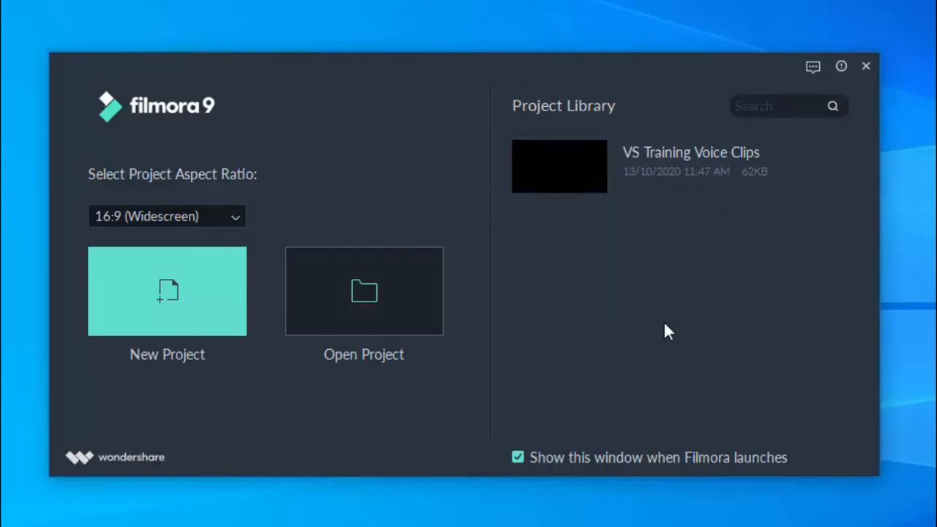
mouse_move(205, 295)
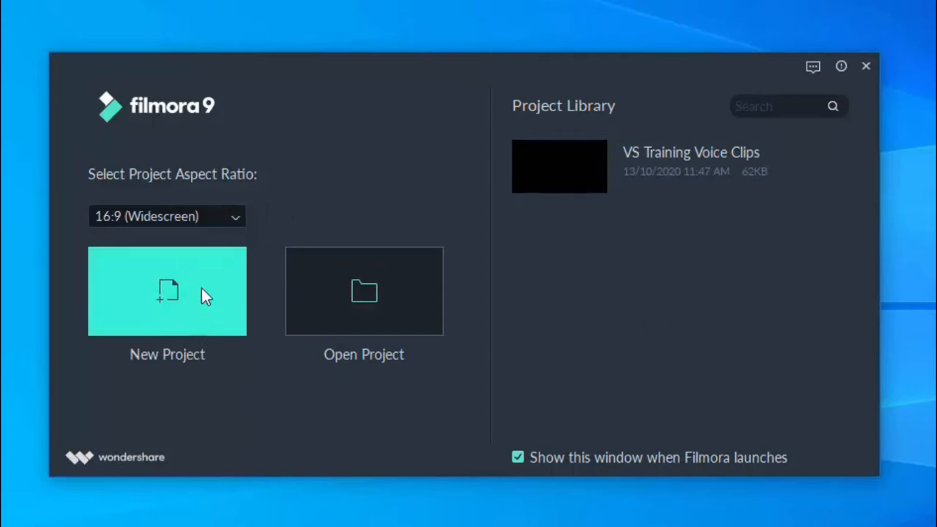
mouse_move(153, 290)
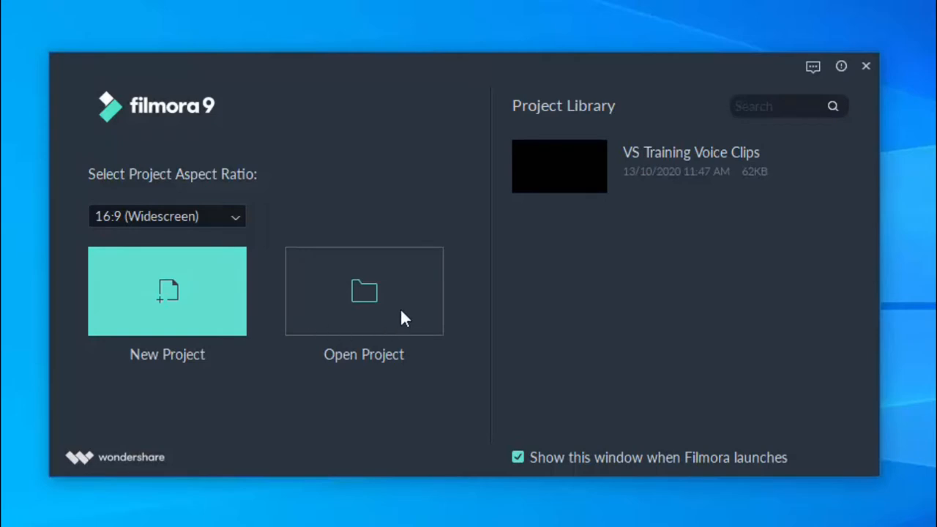
mouse_move(407, 275)
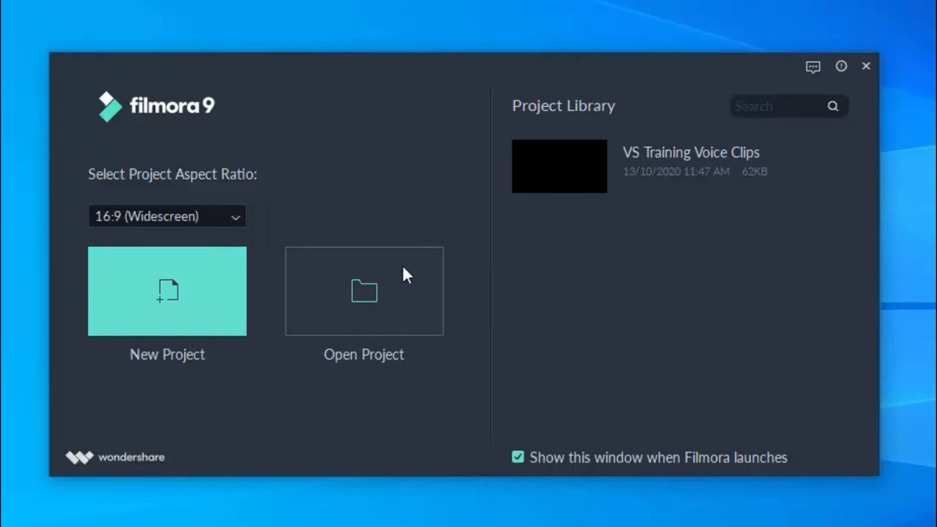
mouse_move(188, 311)
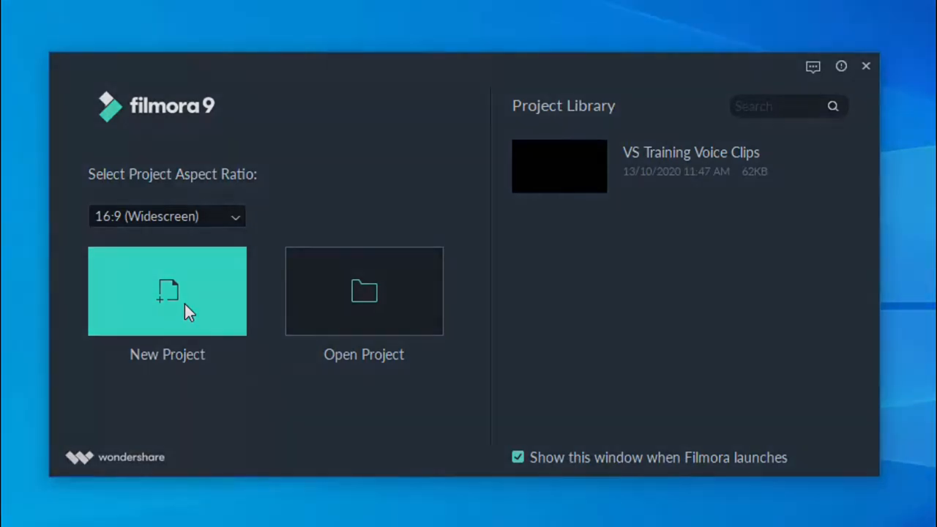
click(167, 291)
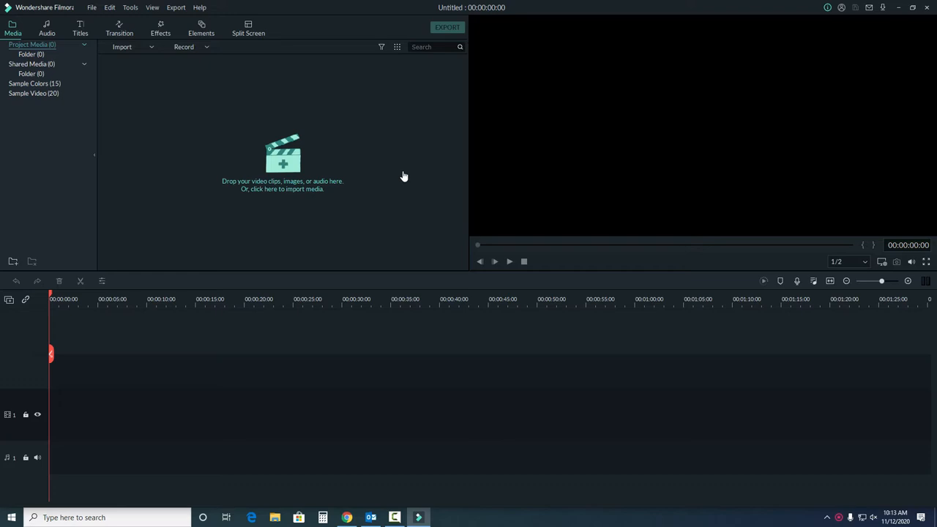
mouse_move(248, 69)
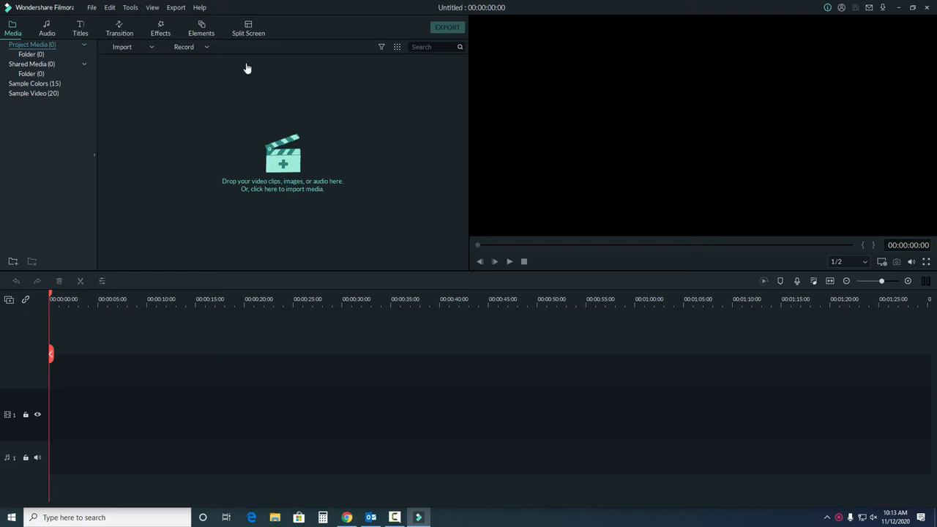
mouse_move(327, 237)
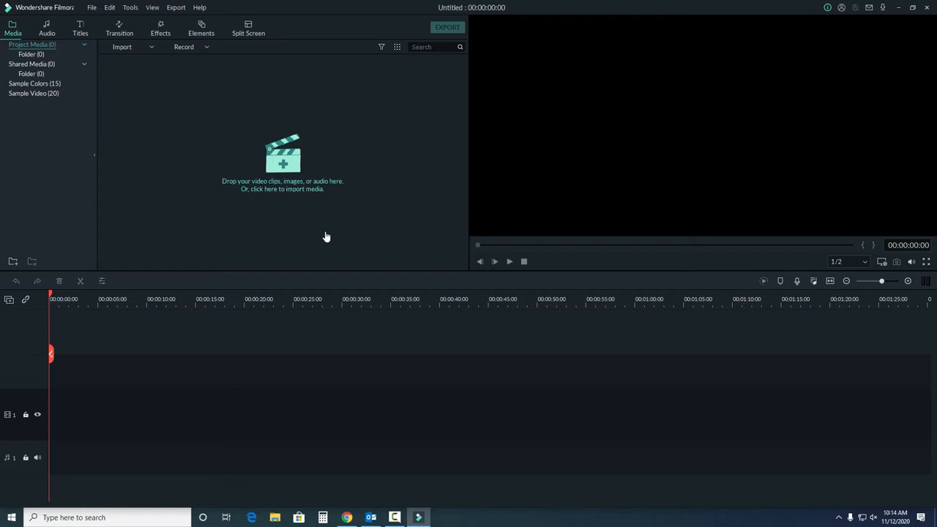
click(123, 45)
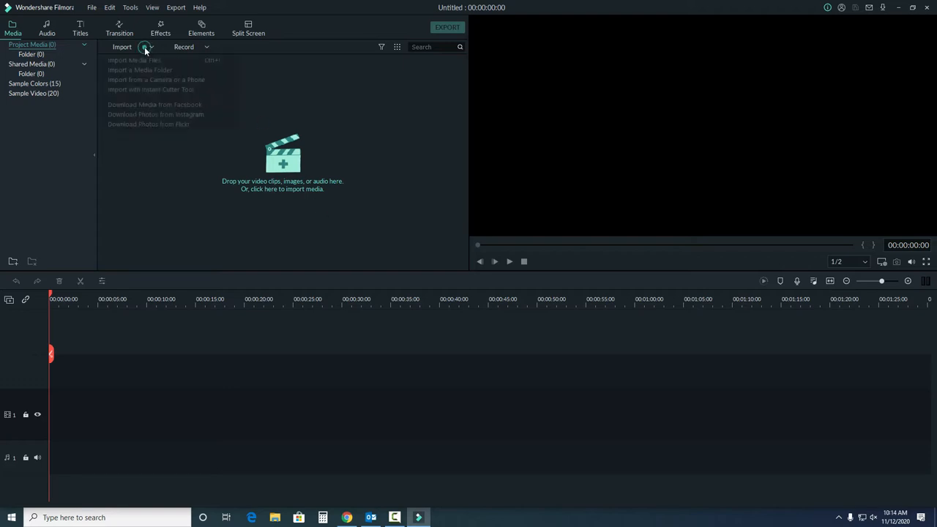
mouse_move(178, 51)
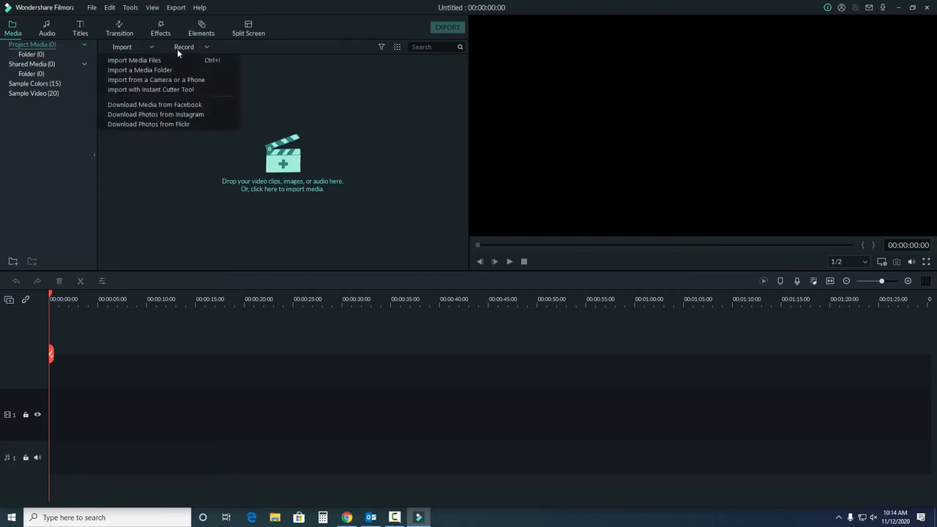
click(185, 47)
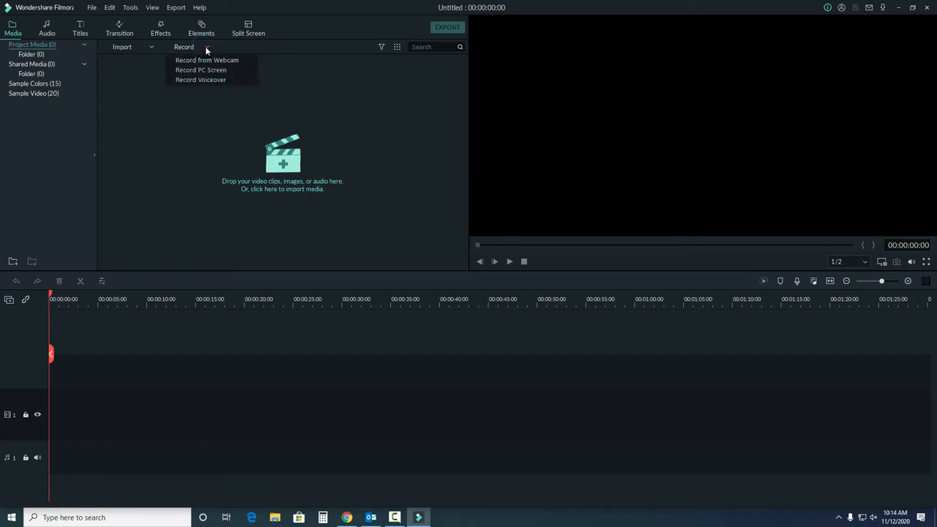
click(348, 100)
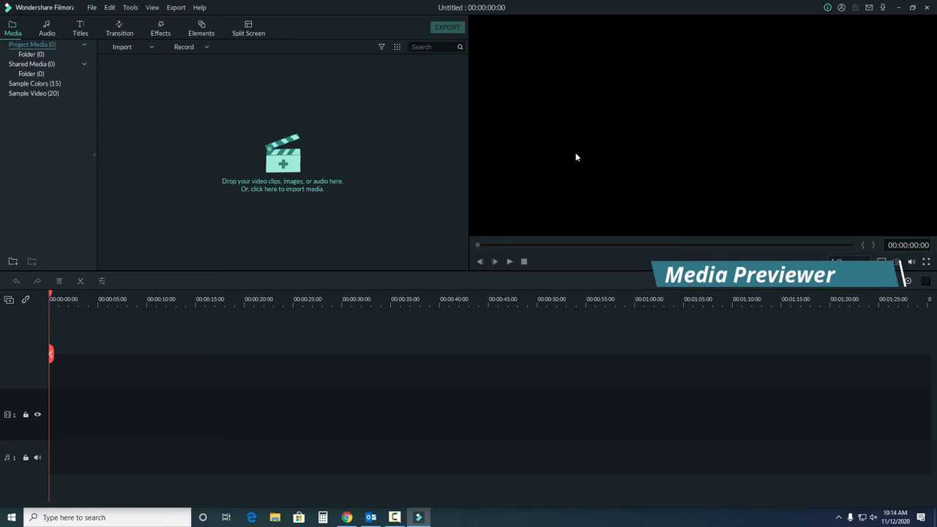
mouse_move(625, 212)
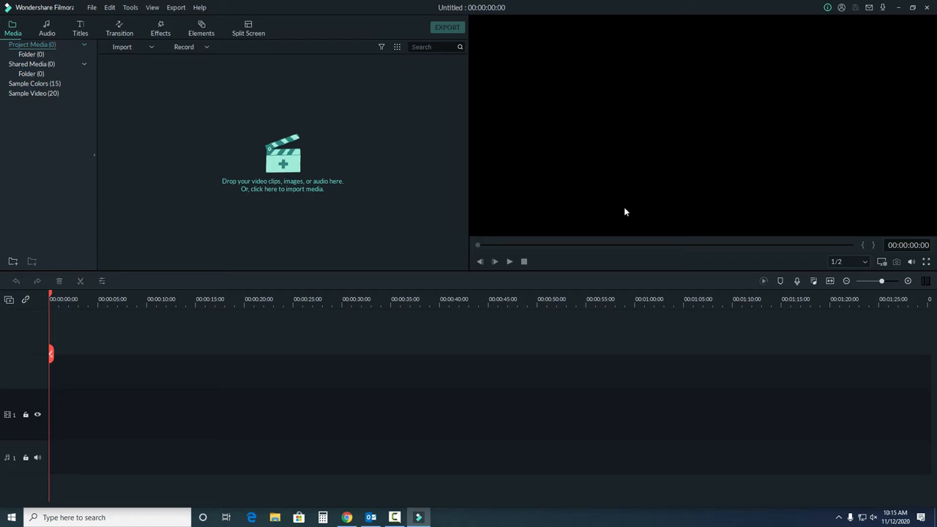
mouse_move(348, 333)
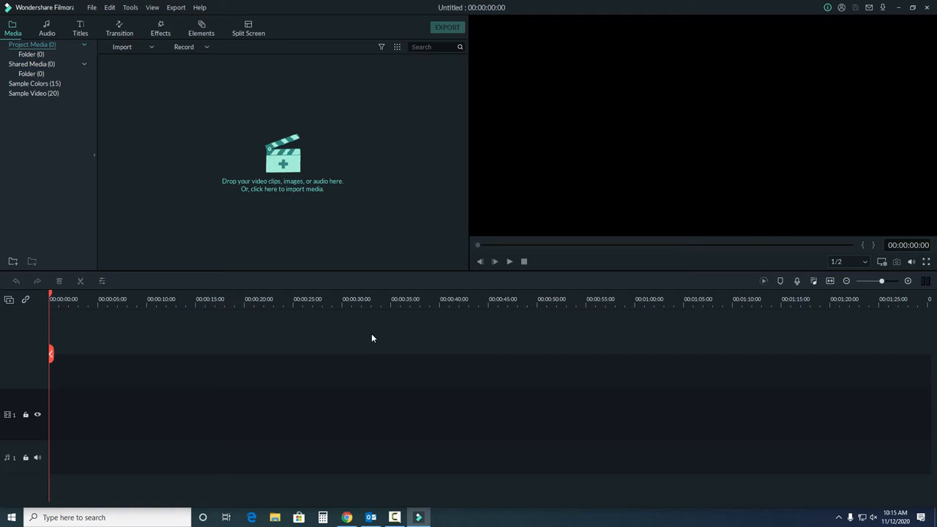
mouse_move(146, 187)
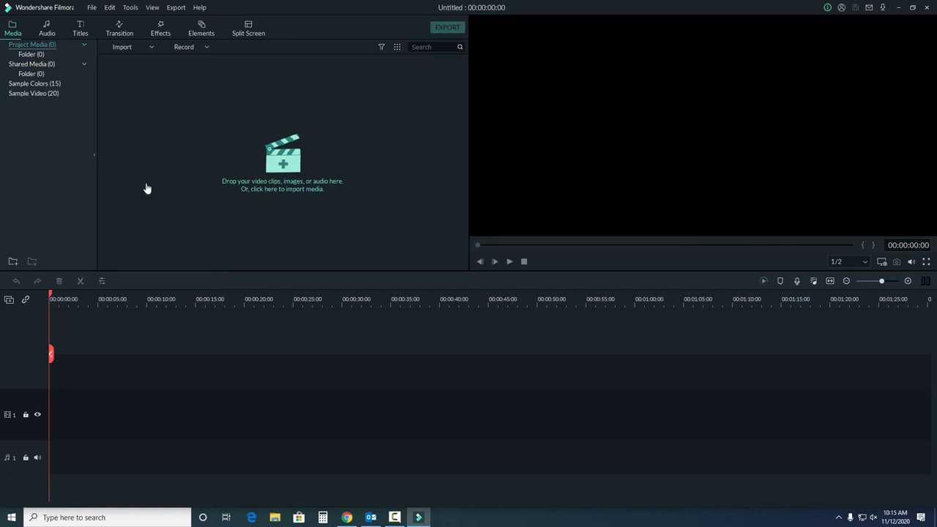
mouse_move(9, 33)
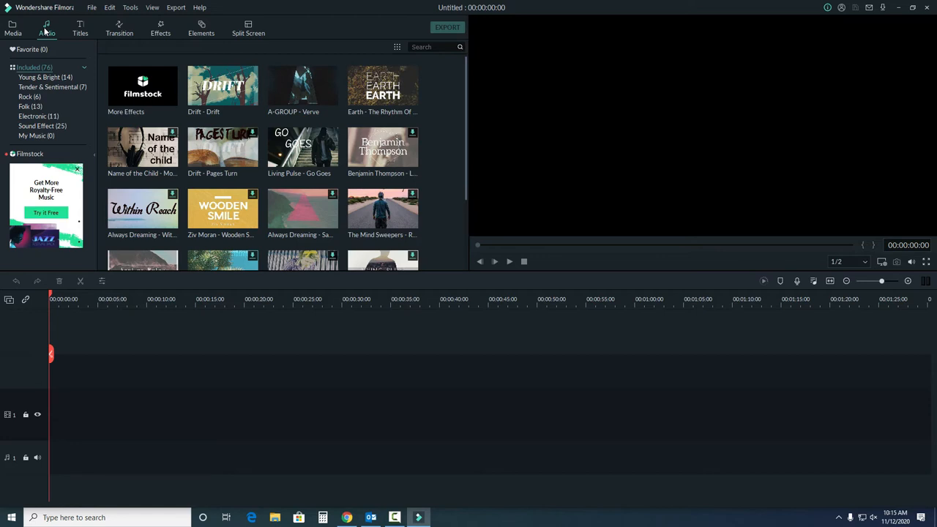
mouse_move(267, 52)
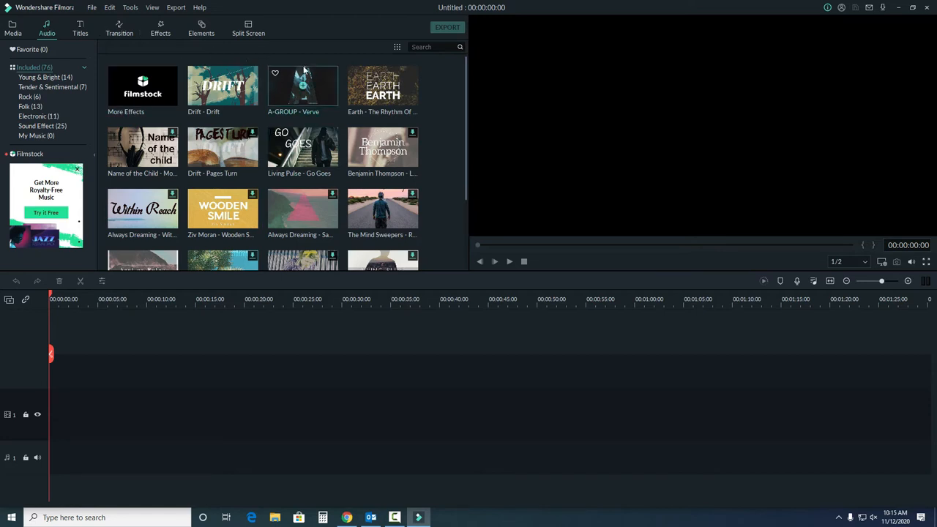
mouse_move(303, 87)
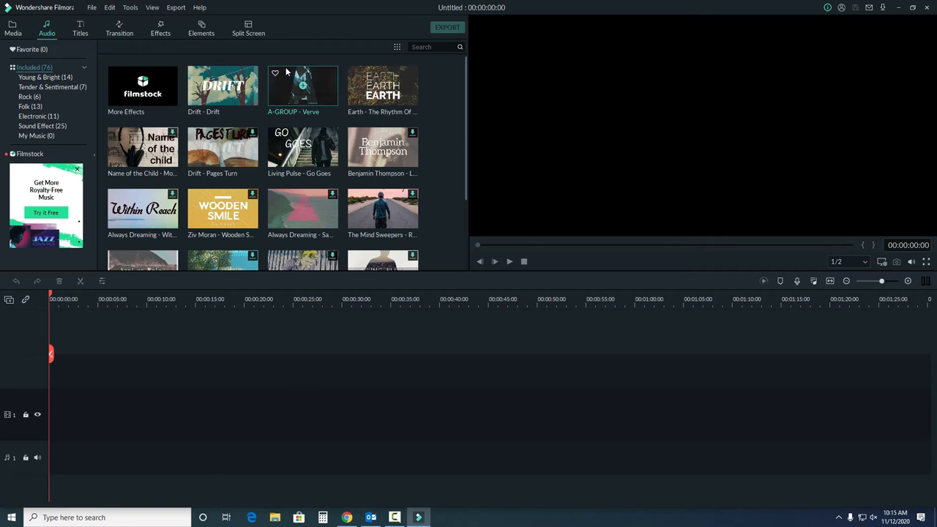
mouse_move(302, 83)
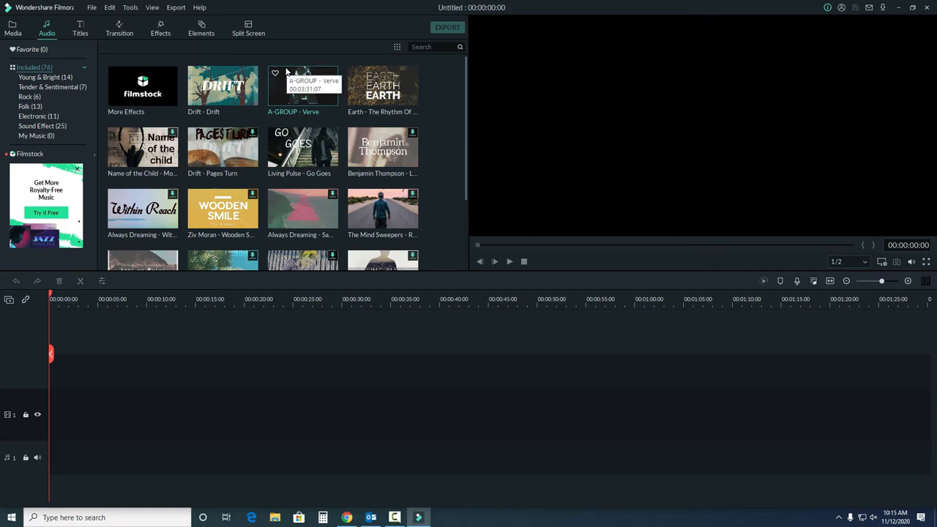
mouse_move(214, 61)
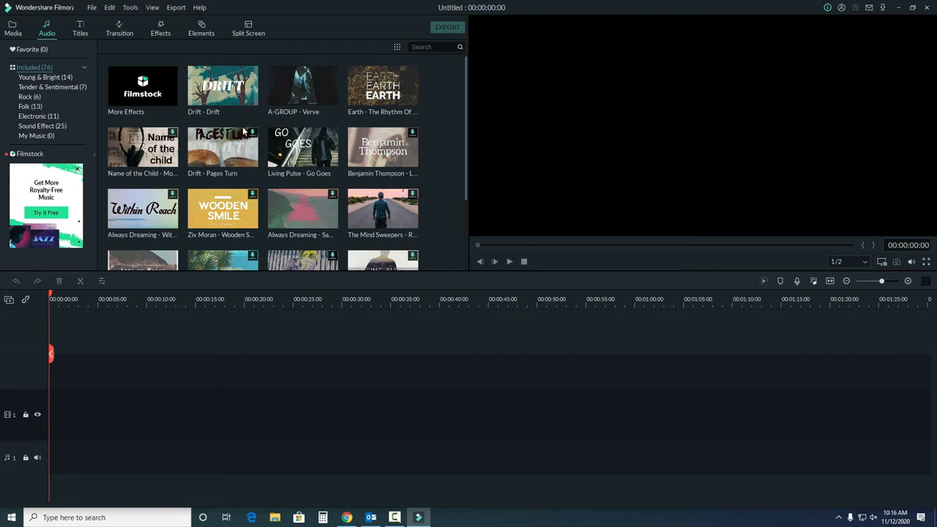
mouse_move(262, 131)
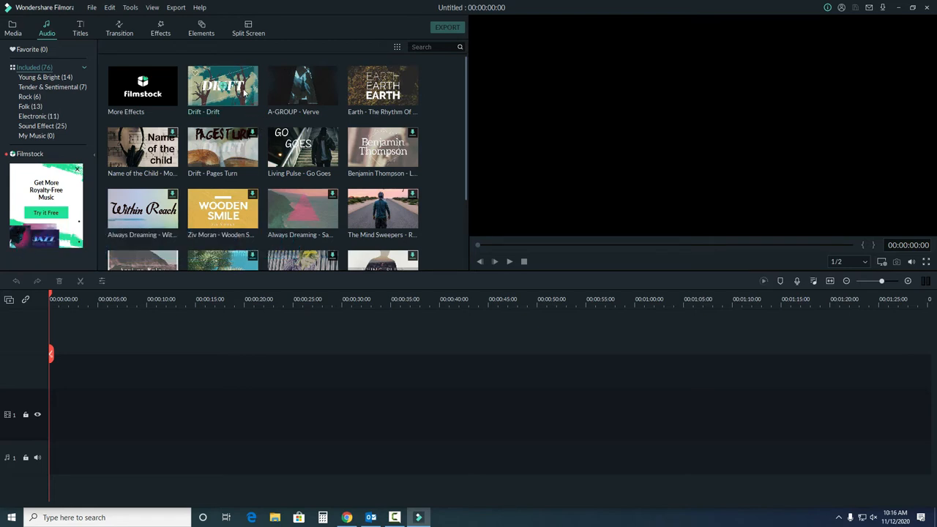
Step: Preview the Drift music track in the player
click(222, 85)
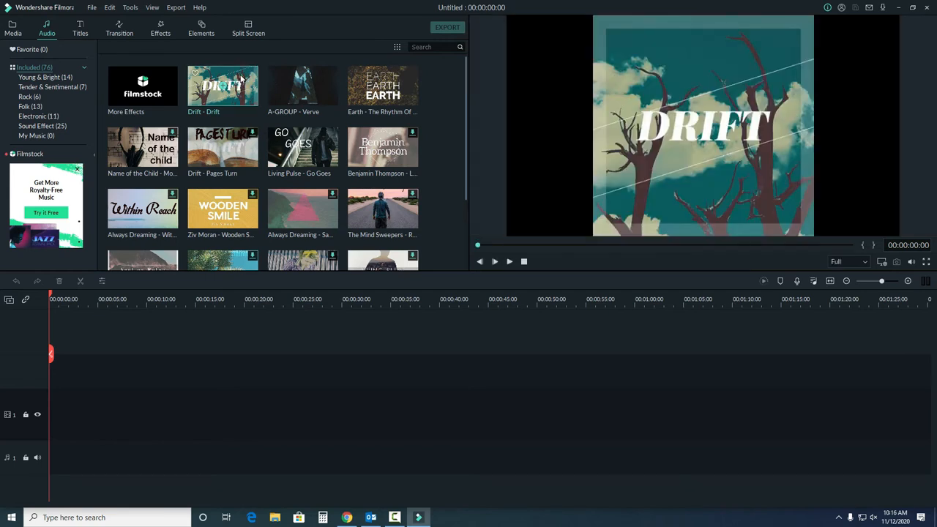
mouse_move(688, 47)
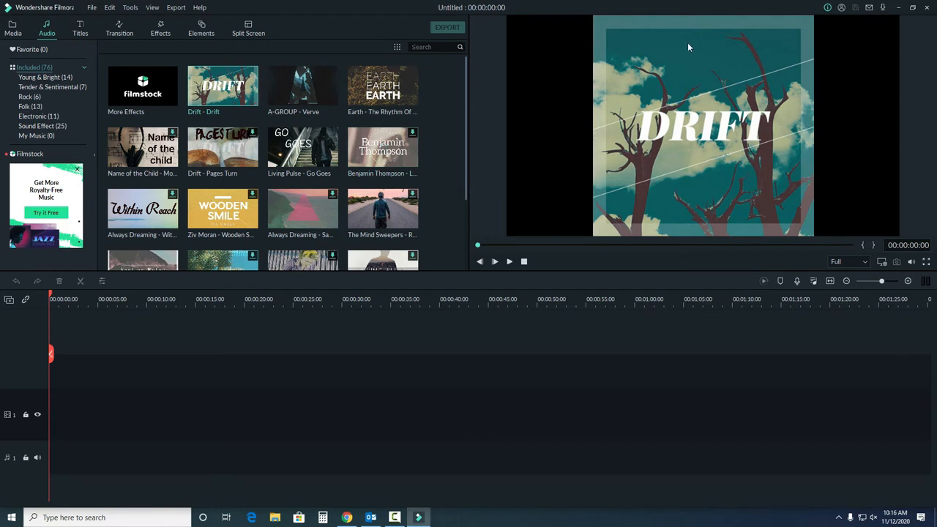
mouse_move(533, 249)
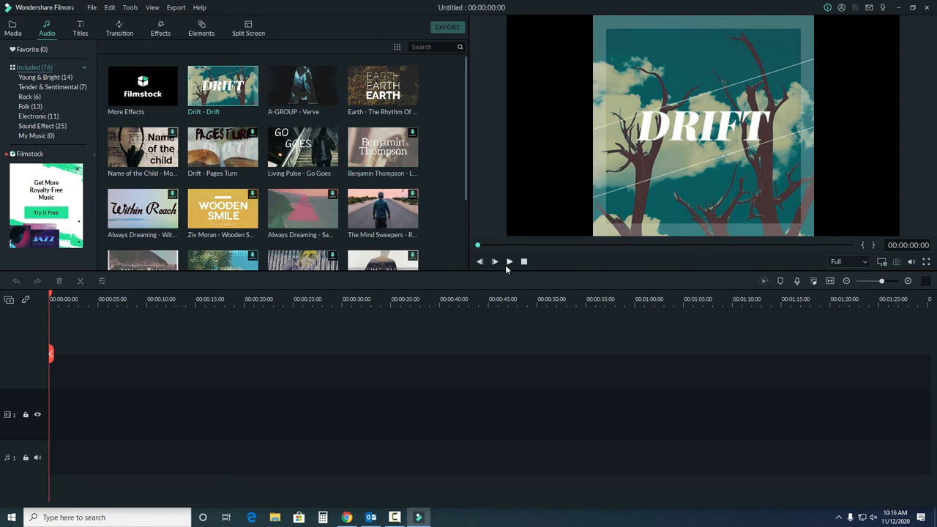
mouse_move(457, 108)
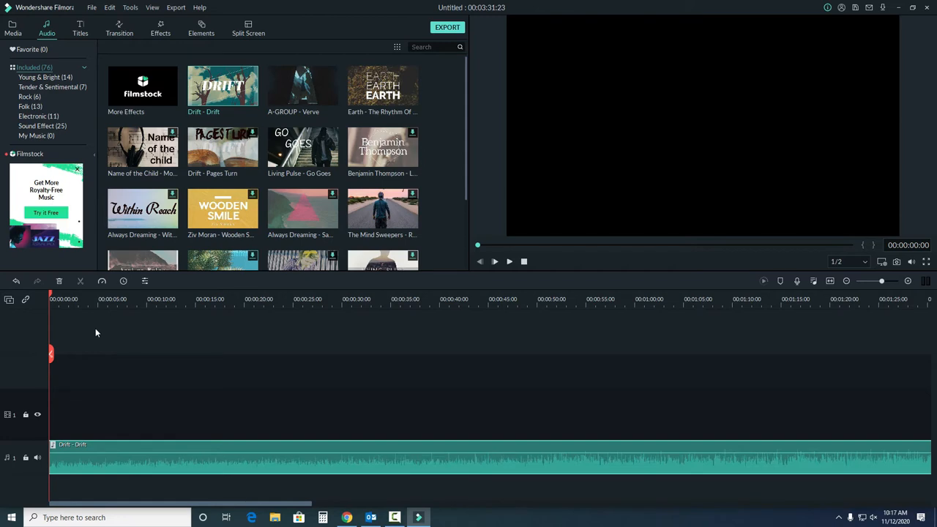
Step: Play and pause the Title 2 template preview in the Titles library
click(79, 30)
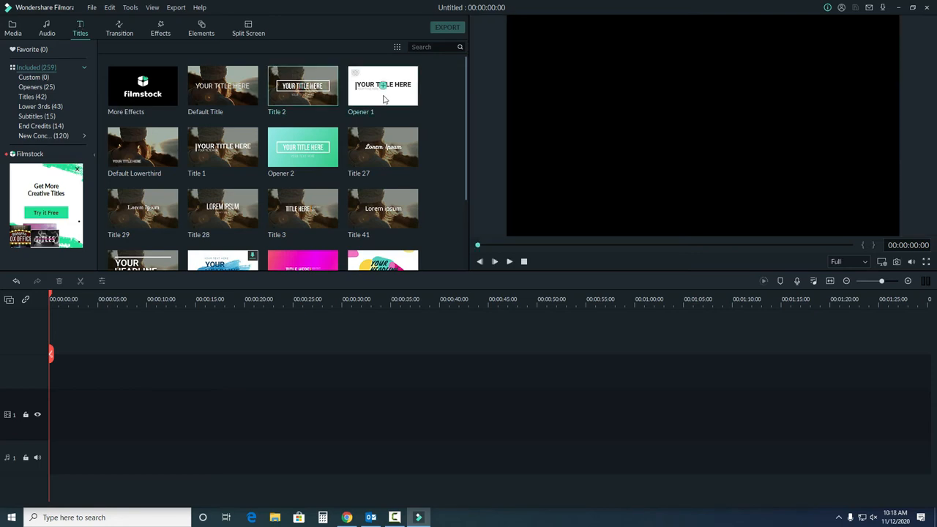
click(509, 261)
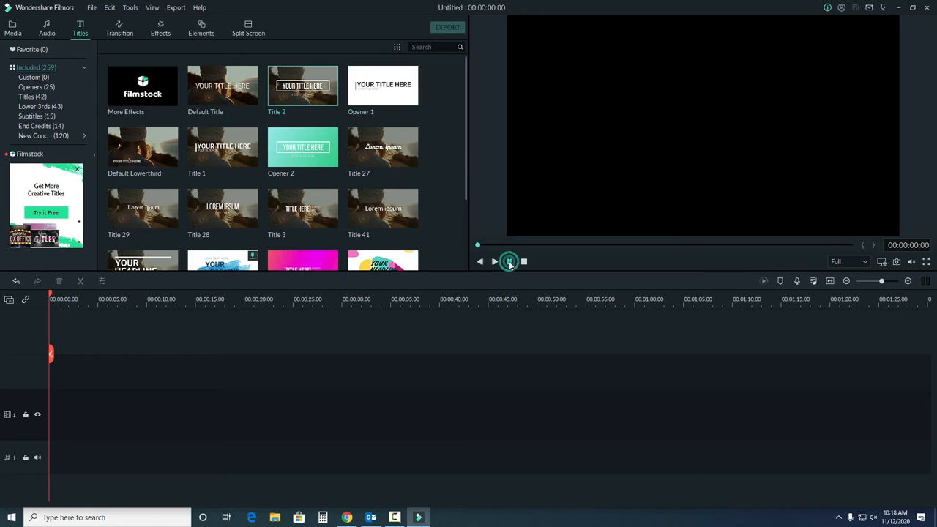
click(509, 261)
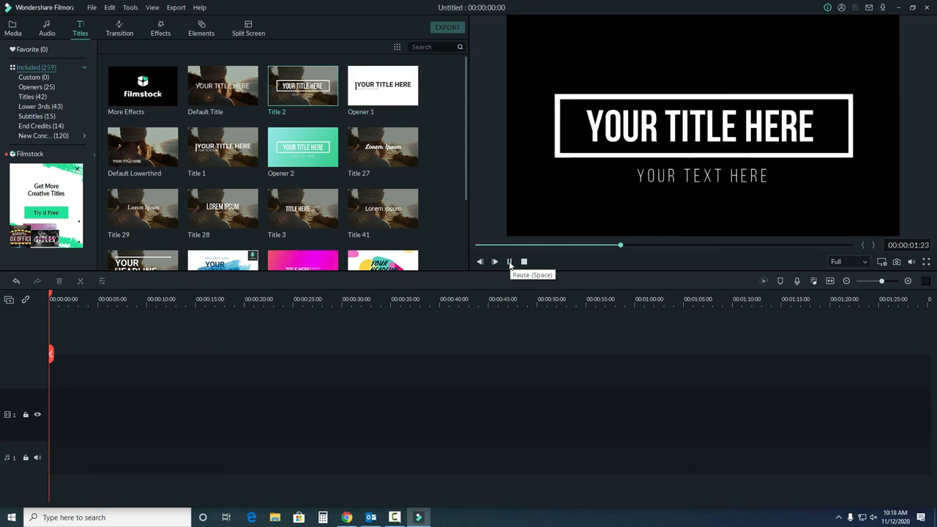
click(510, 260)
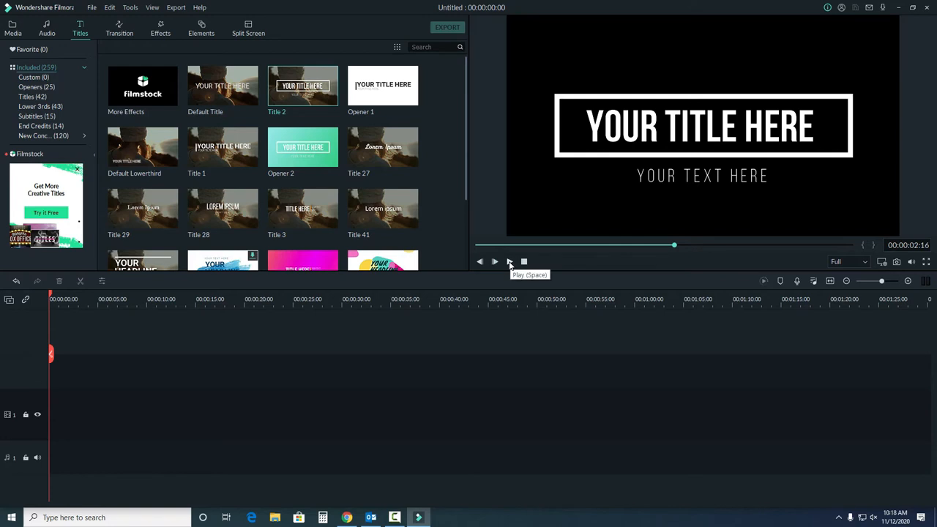
mouse_move(354, 146)
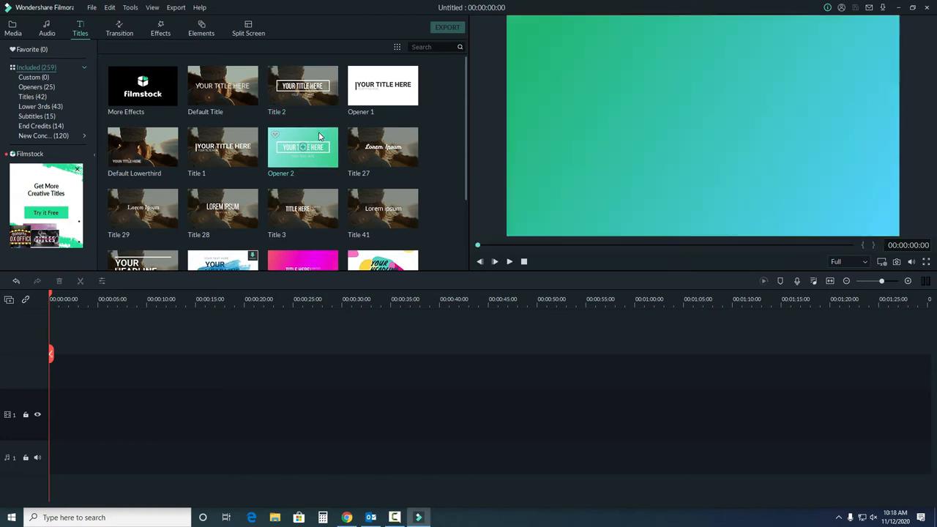
Step: Preview the Opener 2 title template, then move on to the Transition library
click(494, 261)
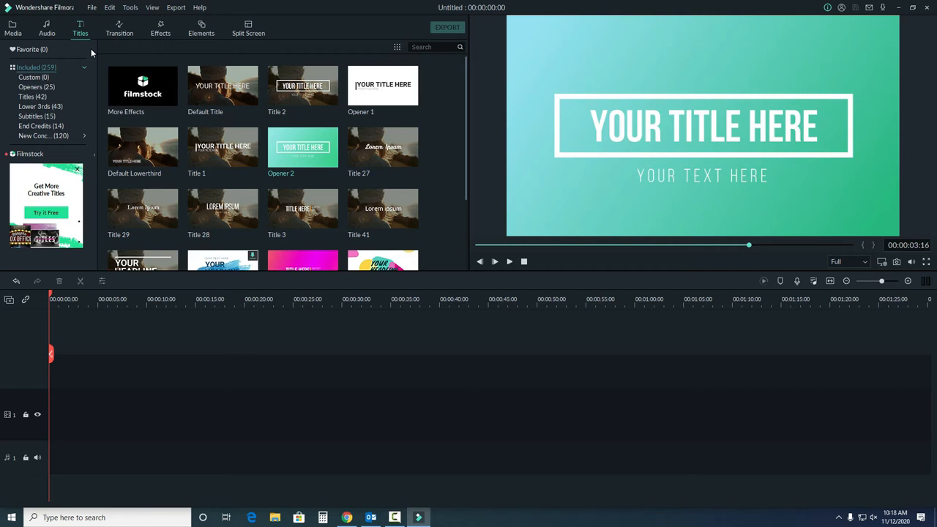
mouse_move(232, 57)
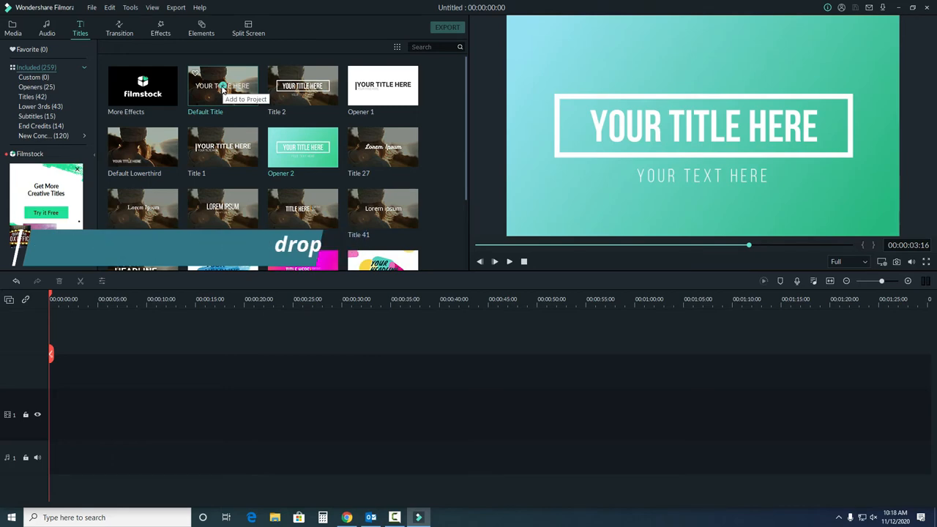
click(120, 29)
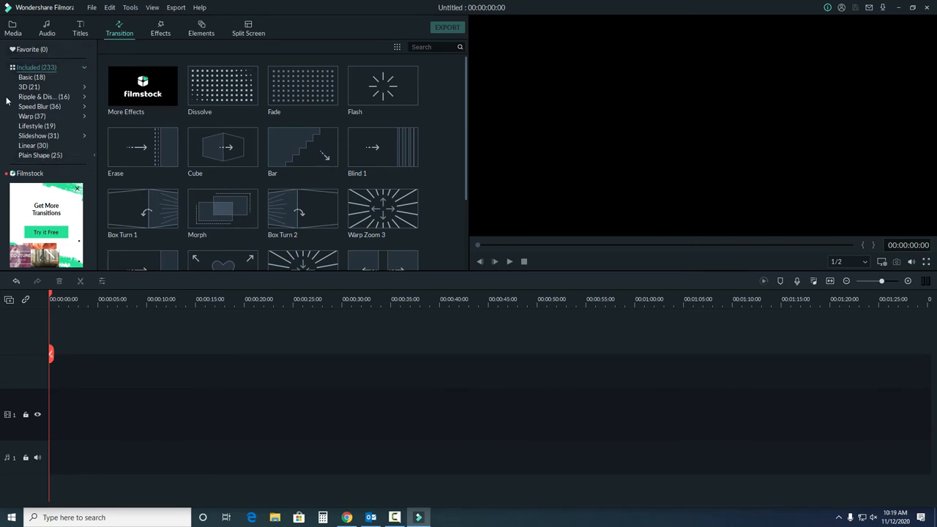
mouse_move(94, 55)
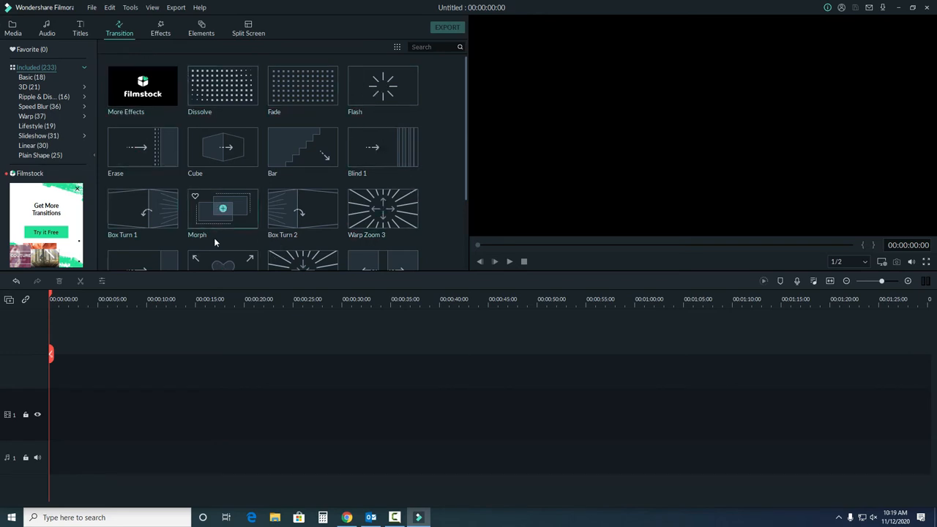
mouse_move(319, 56)
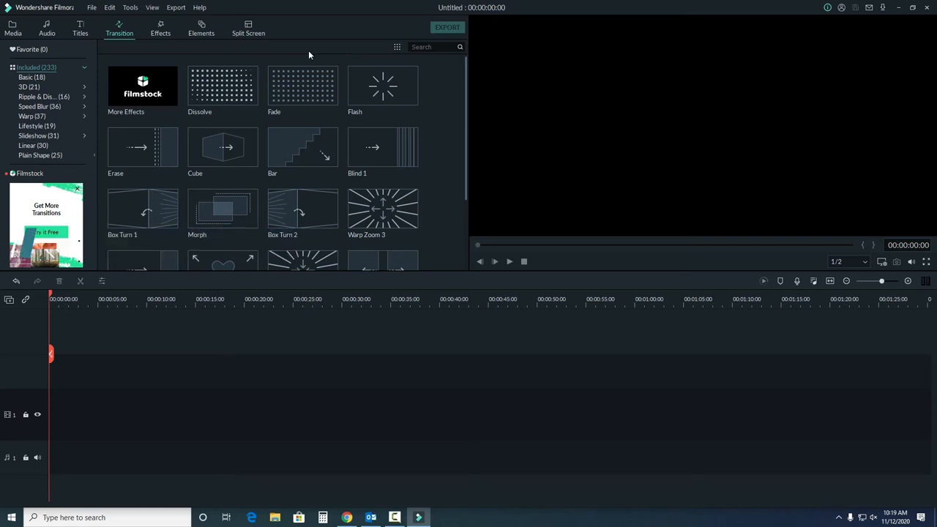
mouse_move(302, 86)
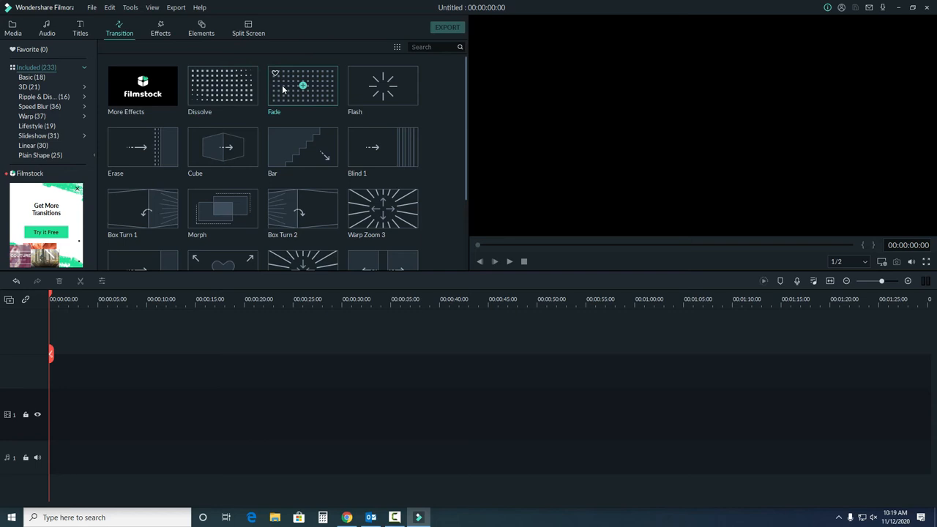
mouse_move(302, 87)
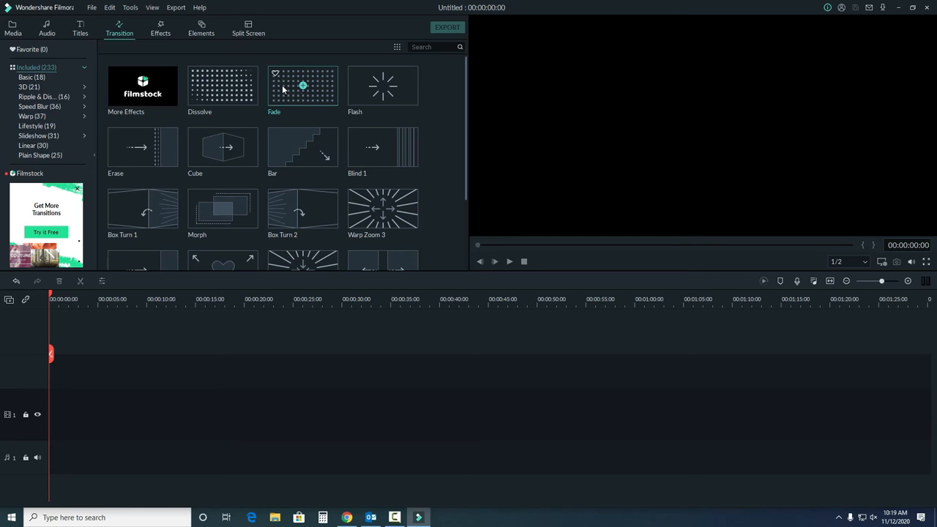
mouse_move(304, 88)
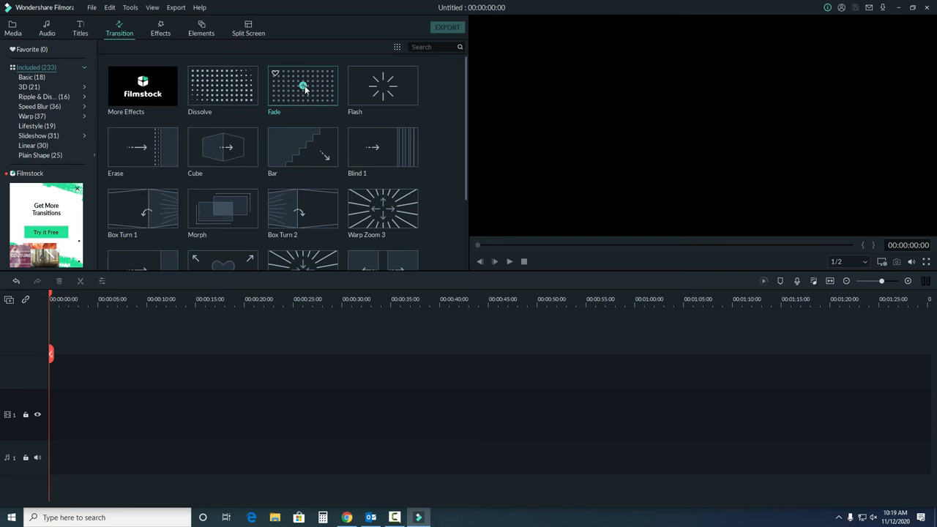
mouse_move(302, 85)
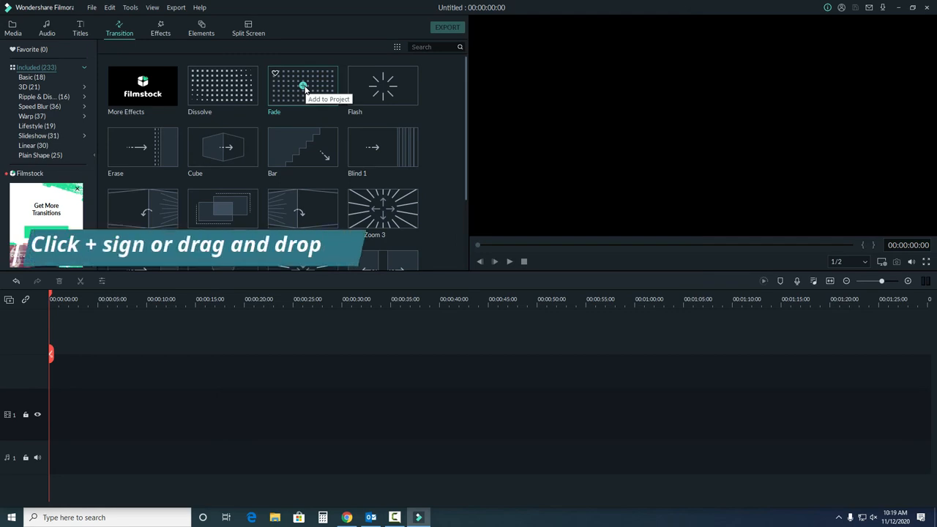
Step: Scroll through the transitions library and switch to the Effects library
scroll(down, 3)
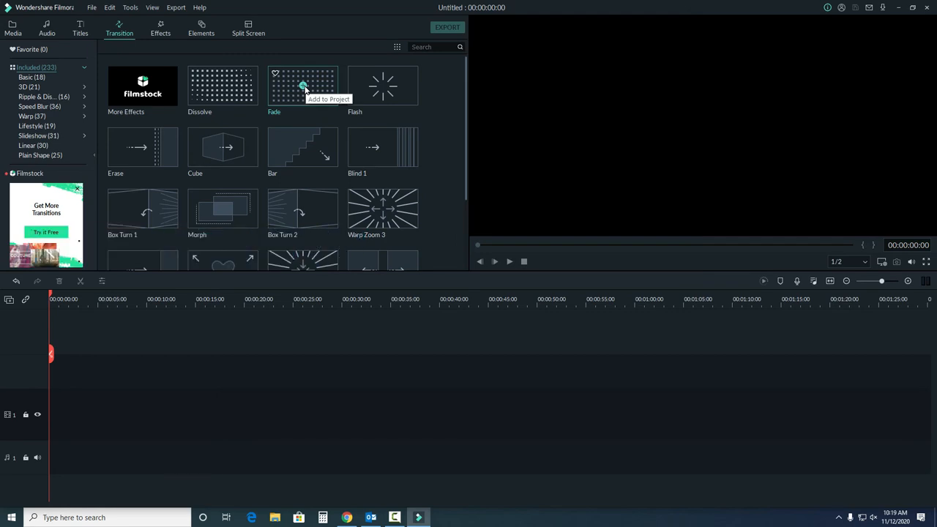
click(162, 29)
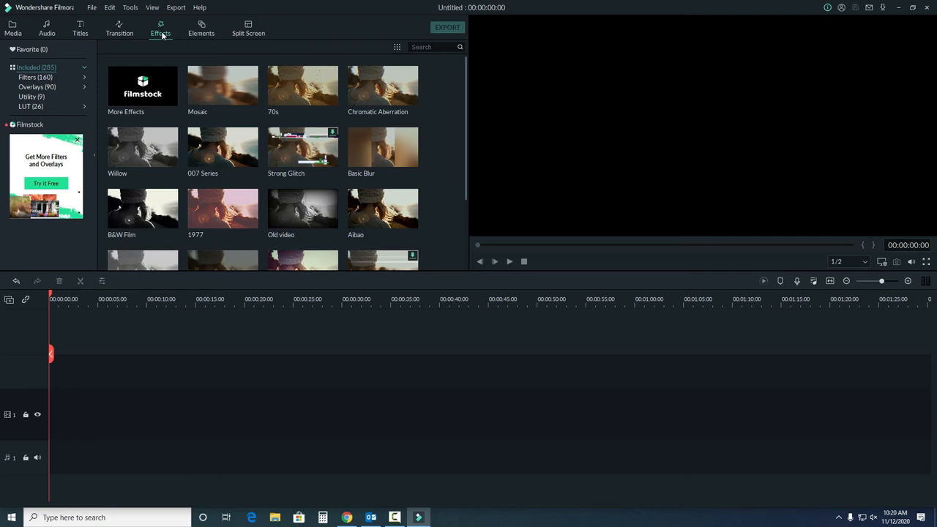
mouse_move(223, 85)
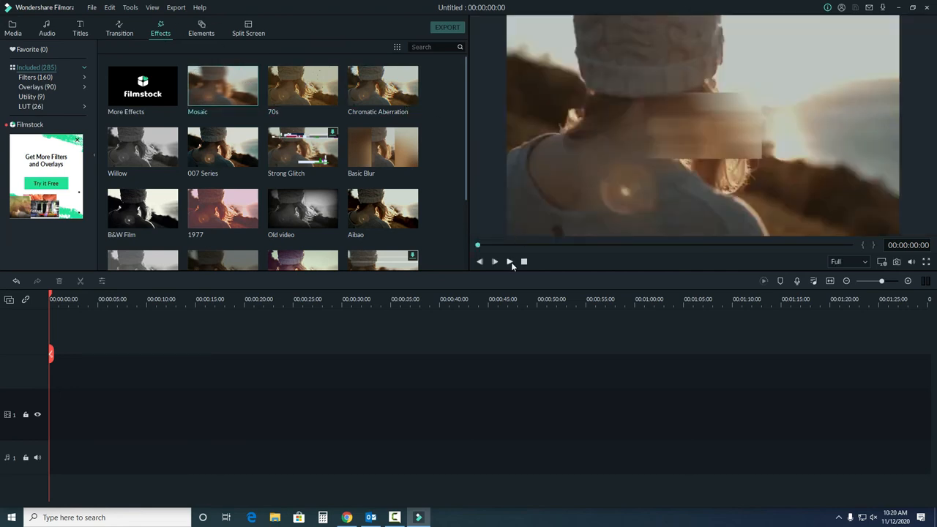
Step: Play the Mosaic effect preview, then switch to the Elements library
click(495, 260)
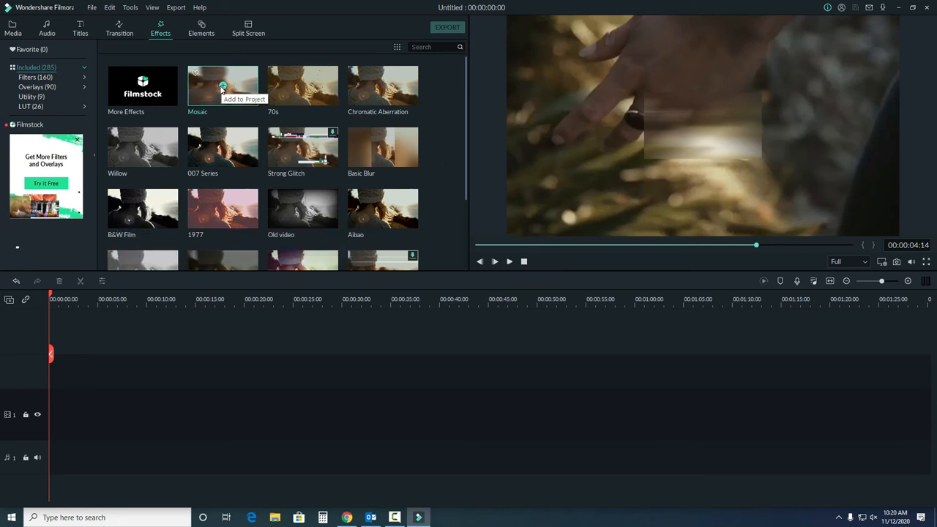
click(202, 29)
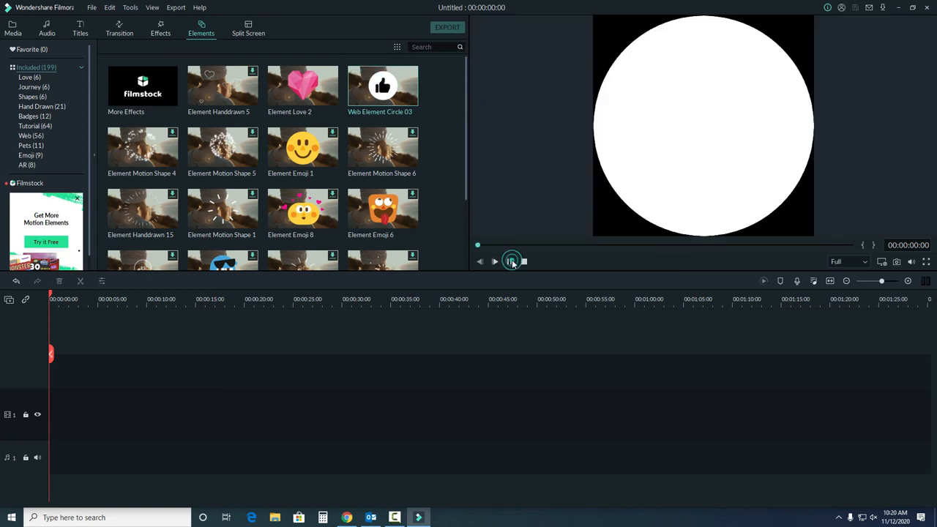
Step: Play the Web Element Circle 03 preview, then switch to the Split Screen library
click(511, 261)
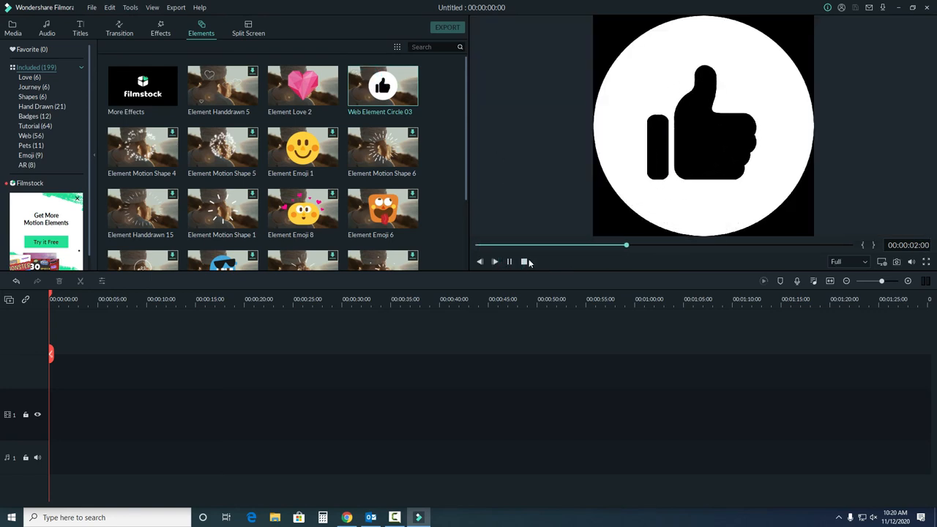
click(525, 261)
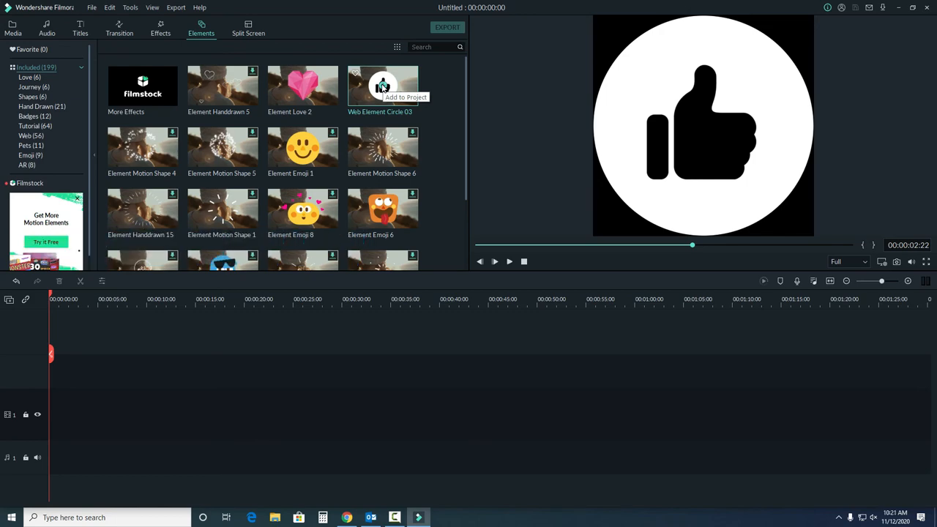
click(249, 30)
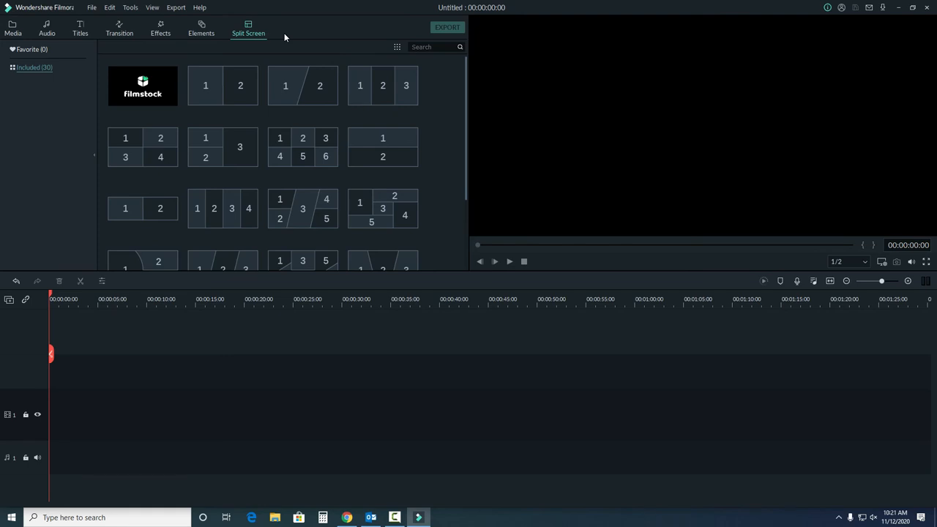
Step: Preview the six-panel 3x2 split screen layout, then return to the Media tab
click(302, 146)
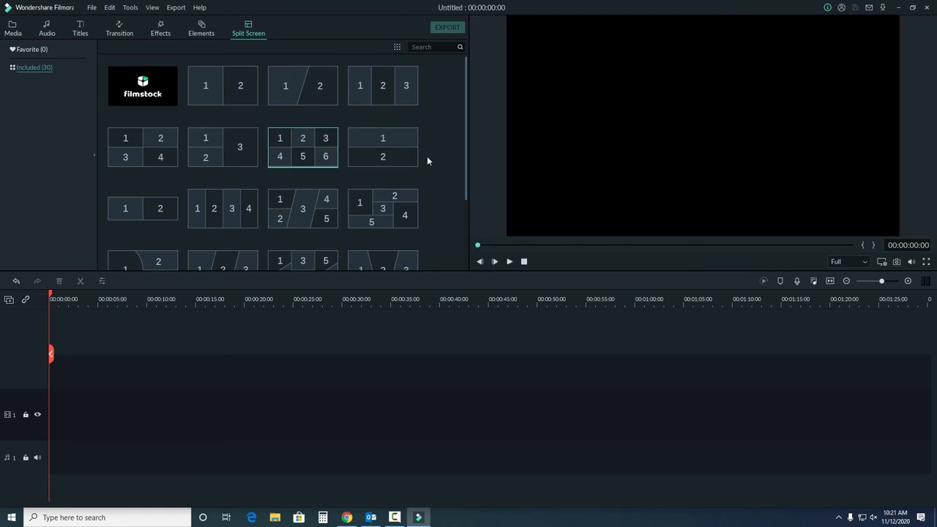
click(509, 260)
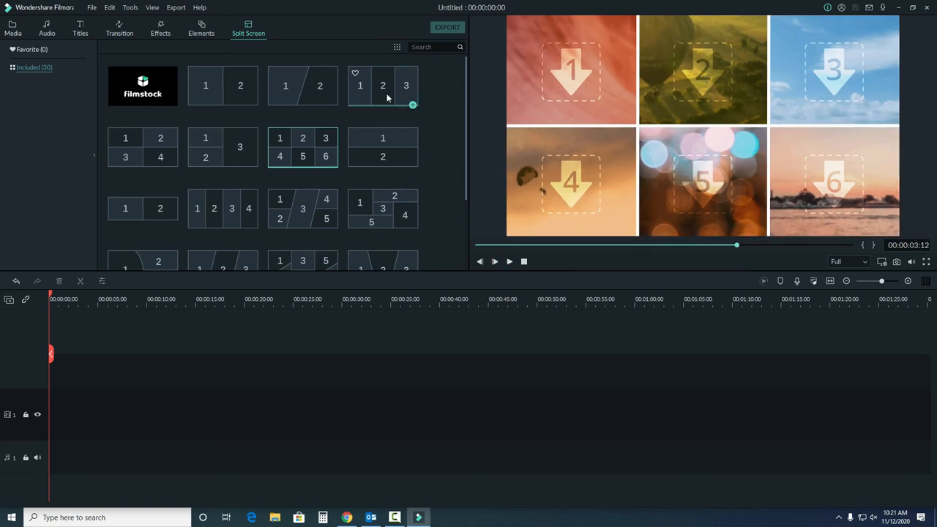
mouse_move(301, 85)
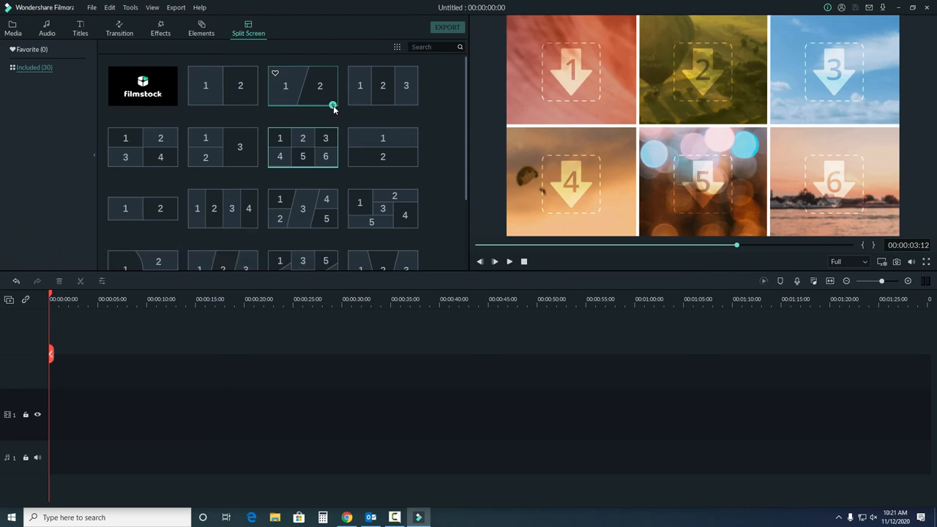
mouse_move(334, 106)
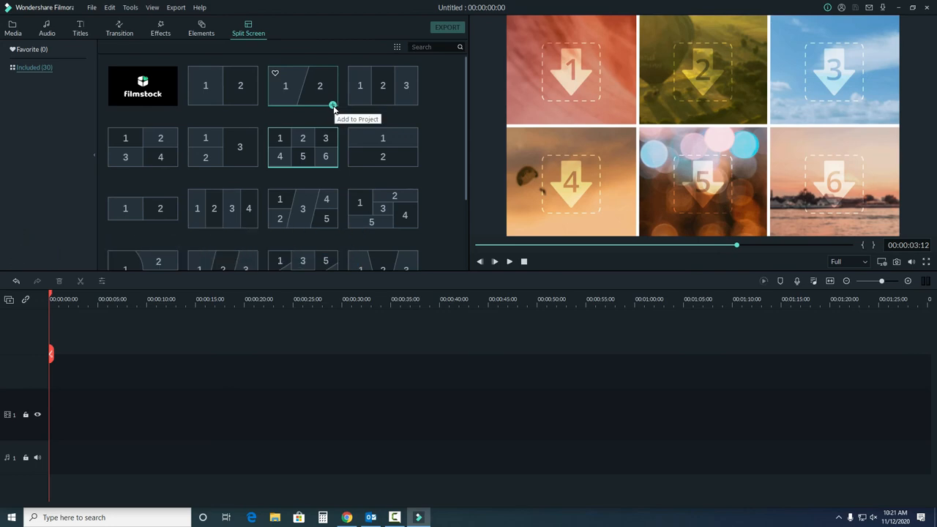
click(12, 29)
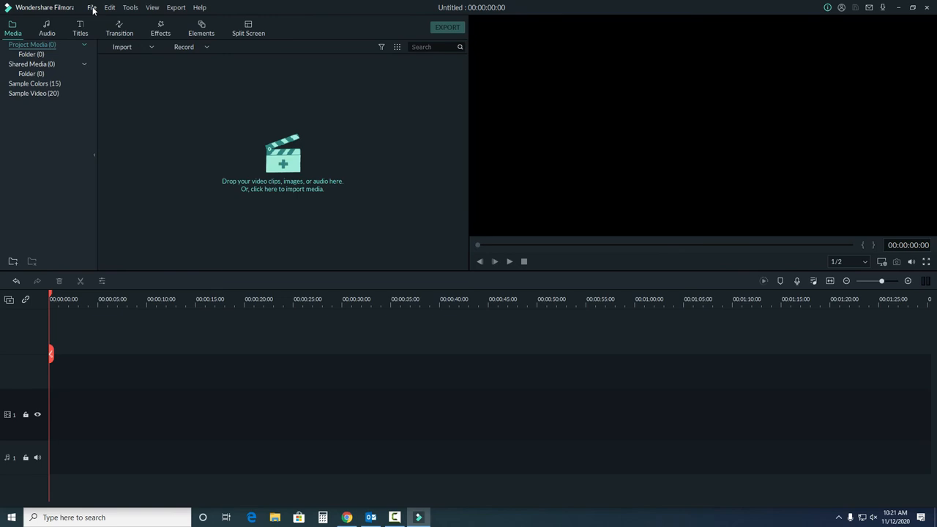
mouse_move(90, 10)
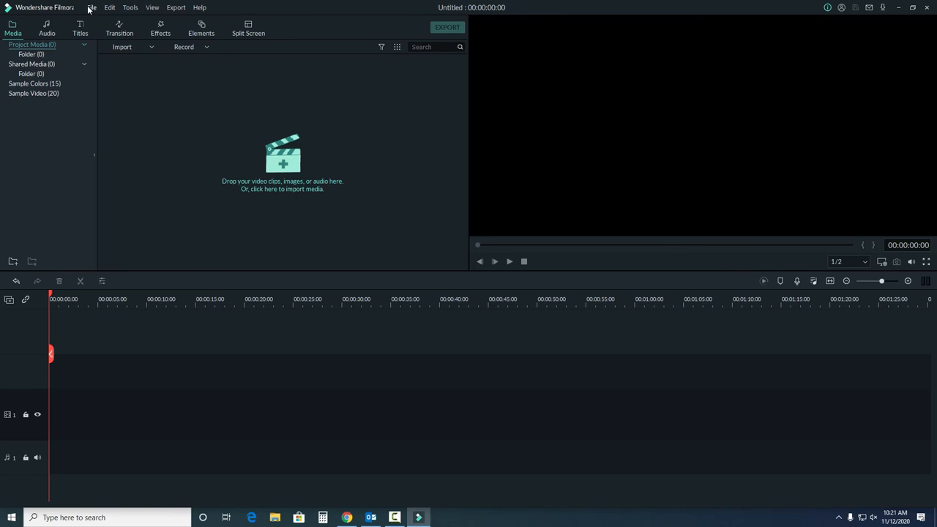
Step: Browse the File, Edit and Tools menus for project, editing and media commands
click(91, 8)
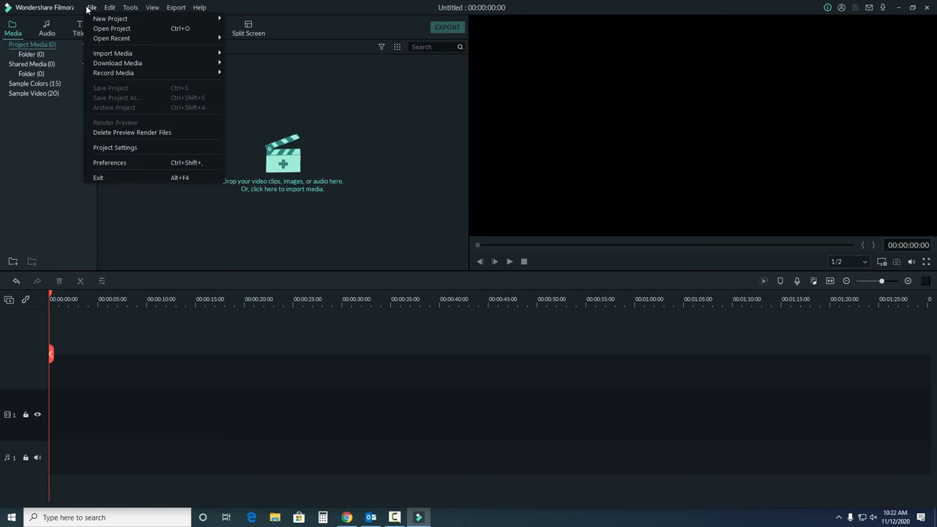
click(108, 8)
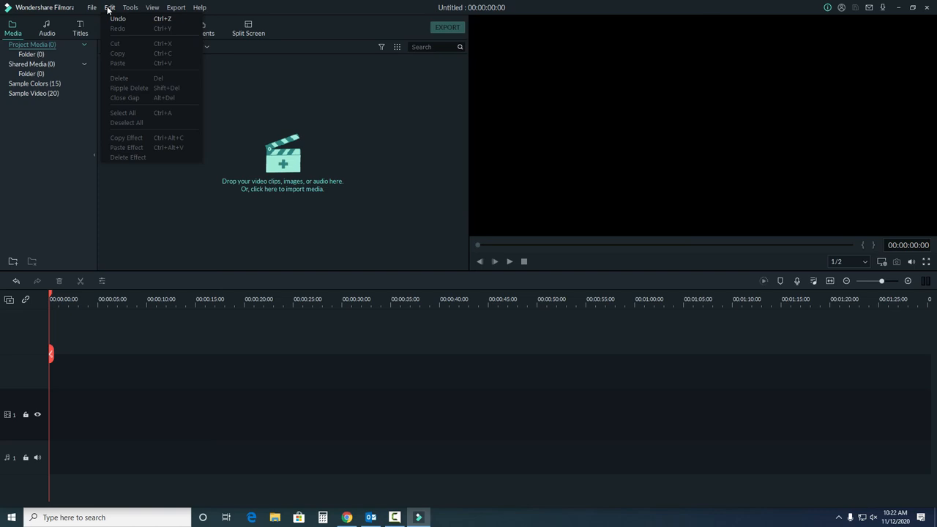
click(130, 7)
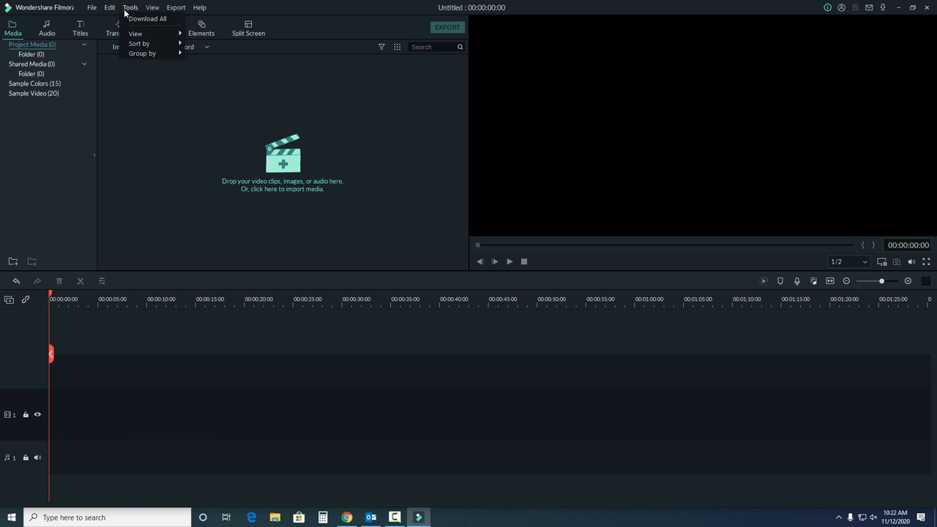
Step: Browse the Export menu and end on the Help and account options
click(152, 7)
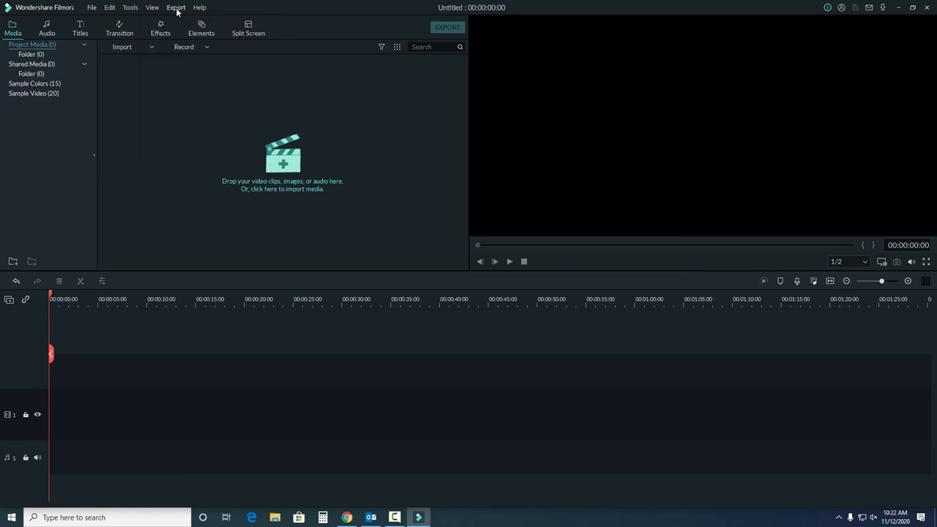
click(199, 7)
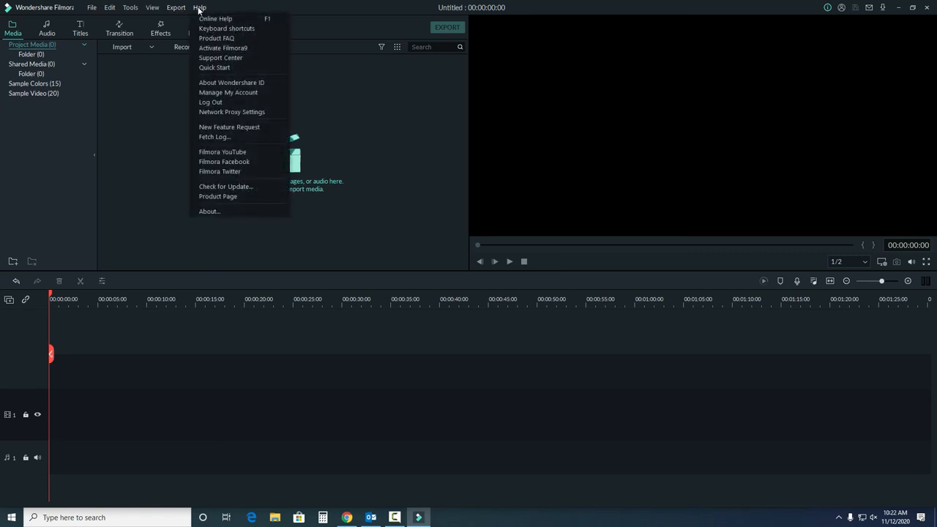